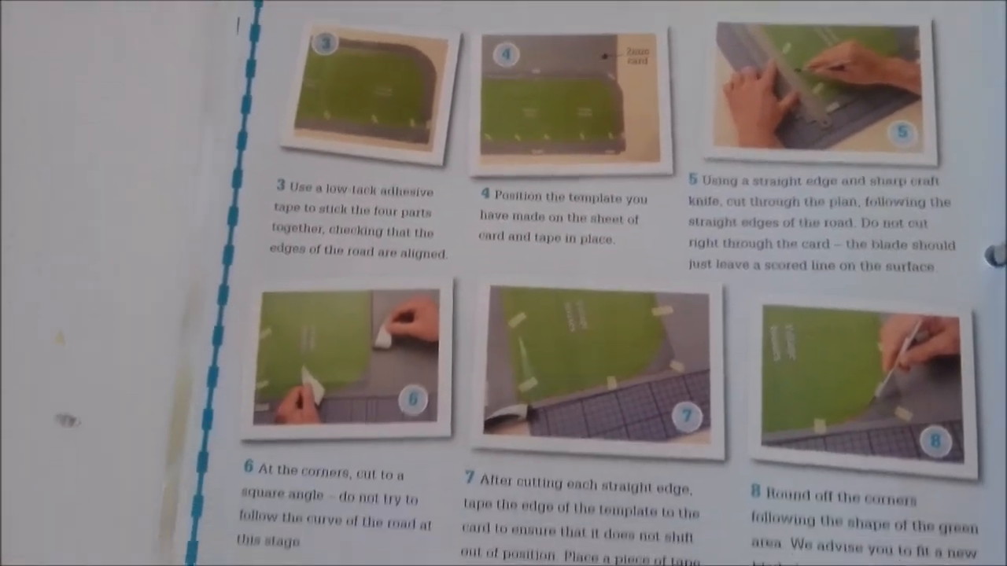
{"action": "scroll", "scroll_direction": "down", "scroll_amount": 3}
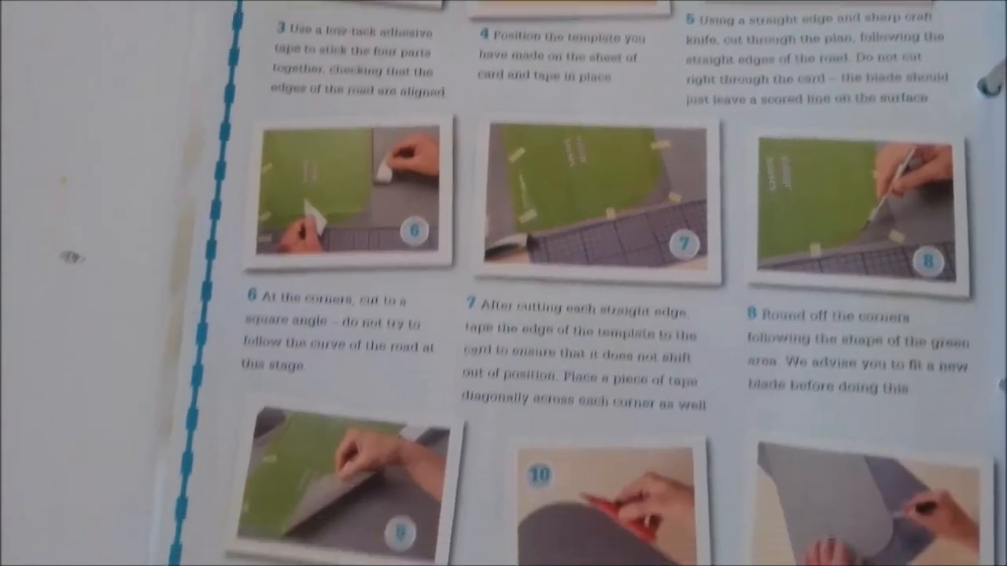